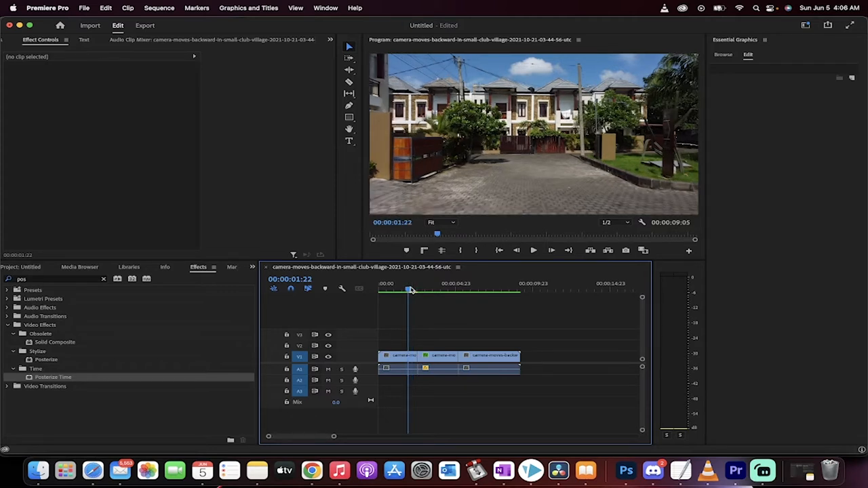
# Remove the earlier edited sequence, leaving only the village footage clip in the project
pyautogui.click(533, 250)
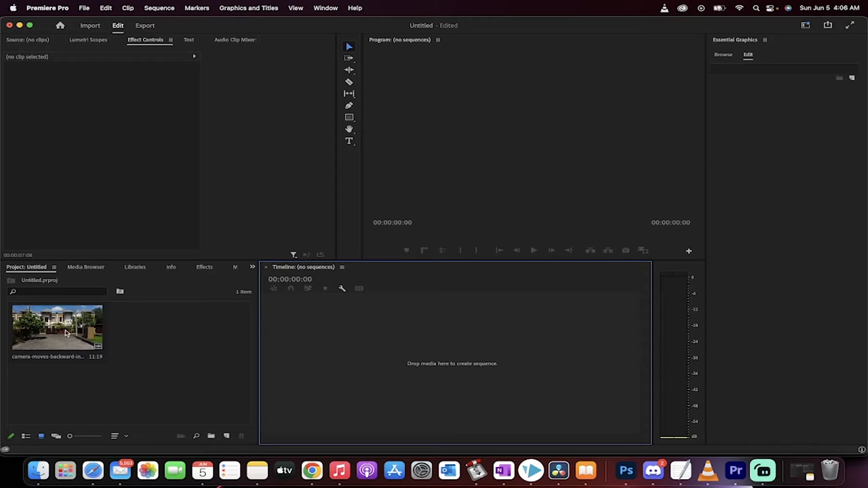
# Drag the village footage clip into the empty Timeline to build a new sequence
pyautogui.moveTo(57, 329); pyautogui.dragTo(434, 356)
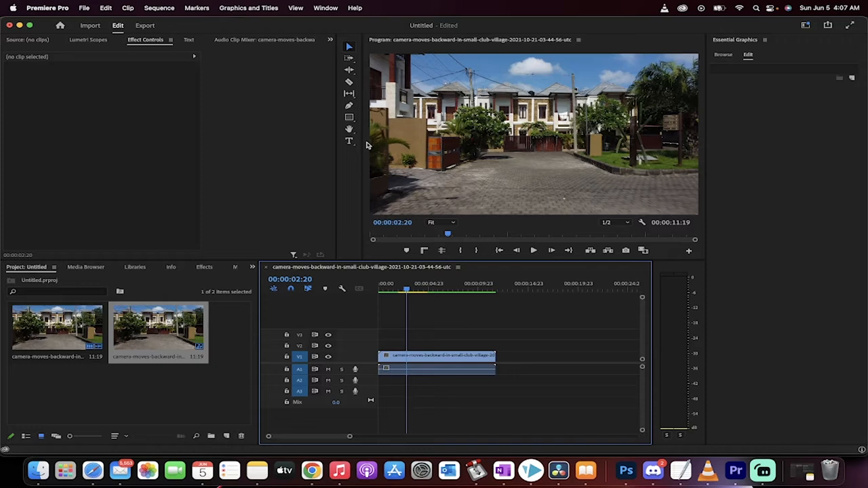
# Cut the village clip at the playhead and scrub to the second cut point
pyautogui.click(437, 356)
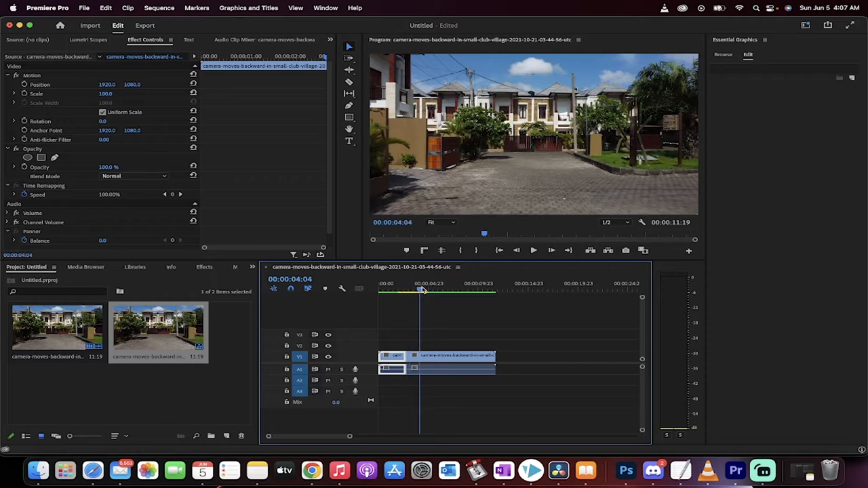
pyautogui.moveTo(421, 290); pyautogui.dragTo(456, 291)
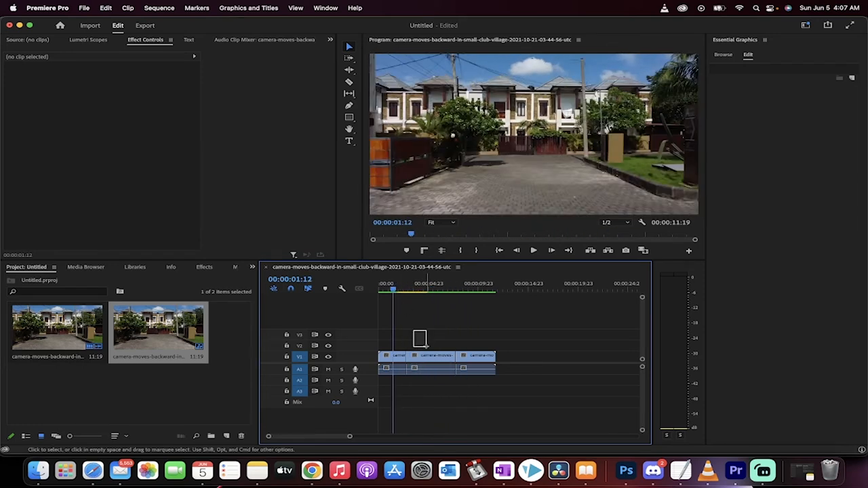
# Apply the Posterize Time effect, found by searching 'poster', to the middle village clip
pyautogui.click(431, 368)
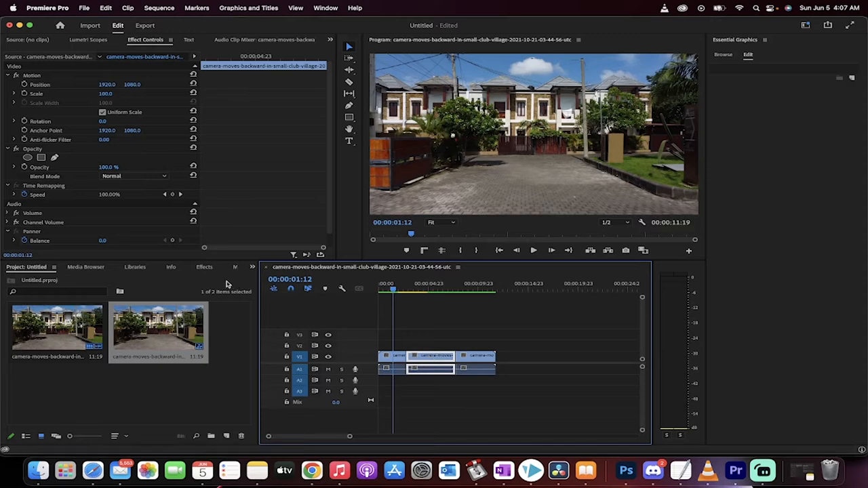
pyautogui.click(204, 267)
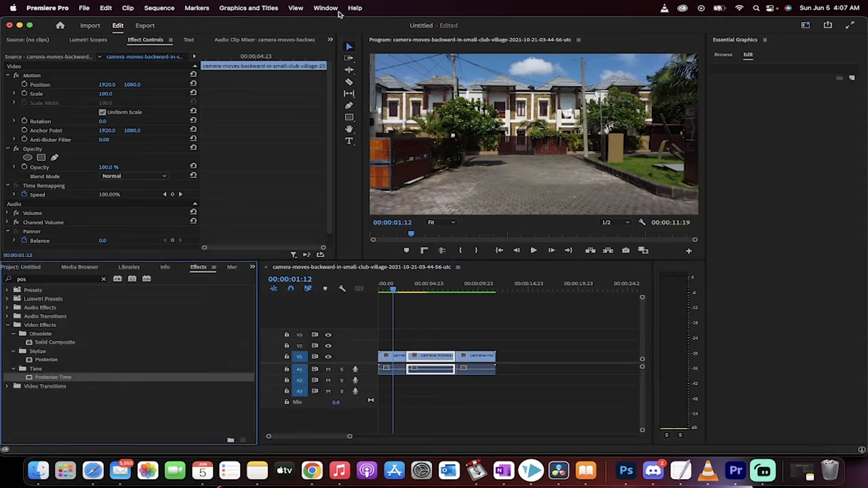
pyautogui.click(295, 7)
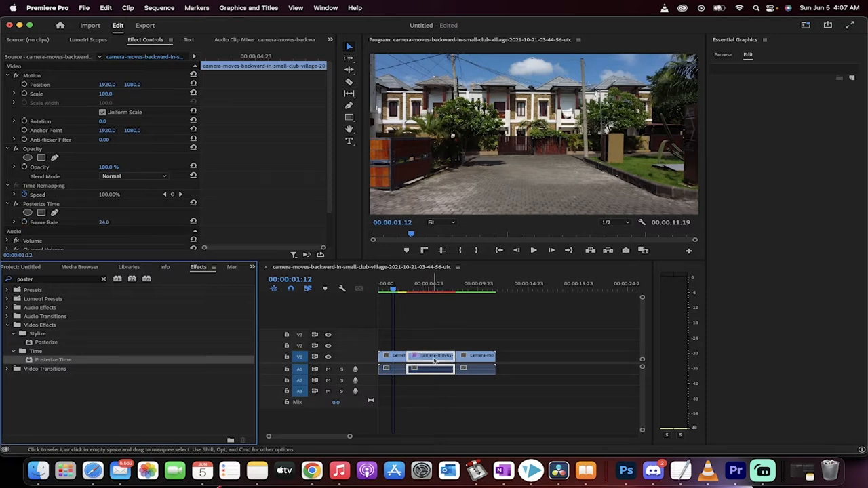
pyautogui.click(416, 290)
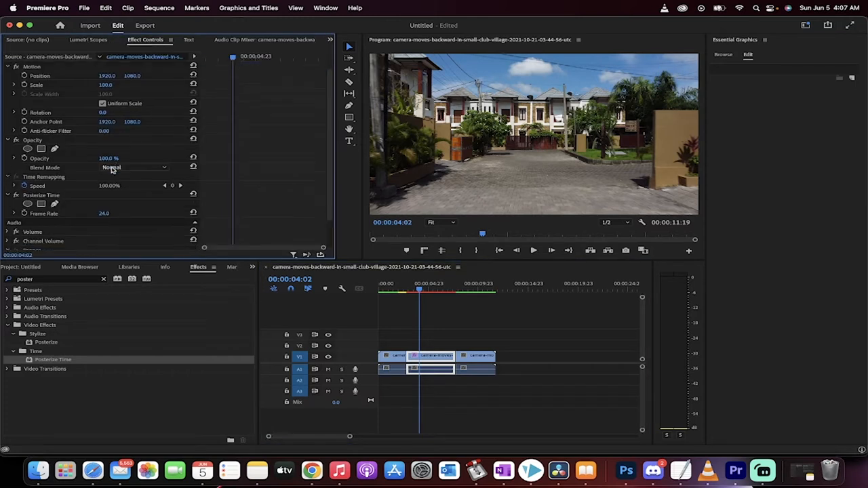
# Expand the middle clip's Posterize Time effect to expose its Frame Rate, still at 24
pyautogui.scroll(-3)
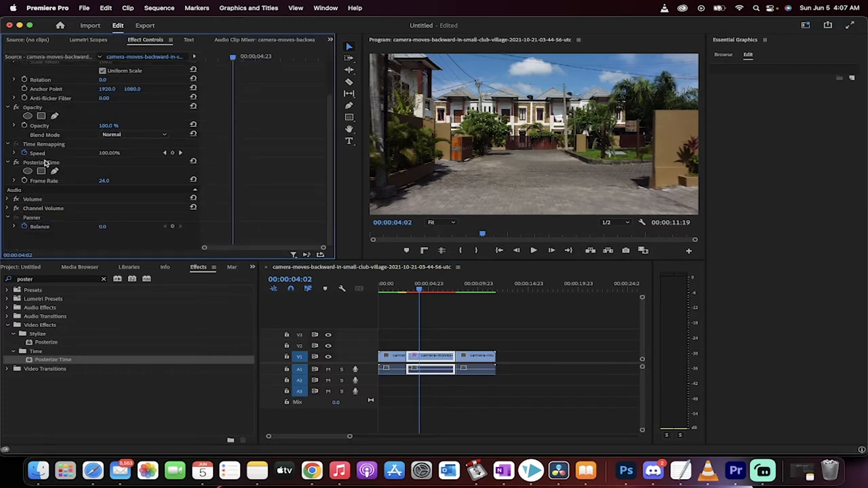
pyautogui.click(41, 162)
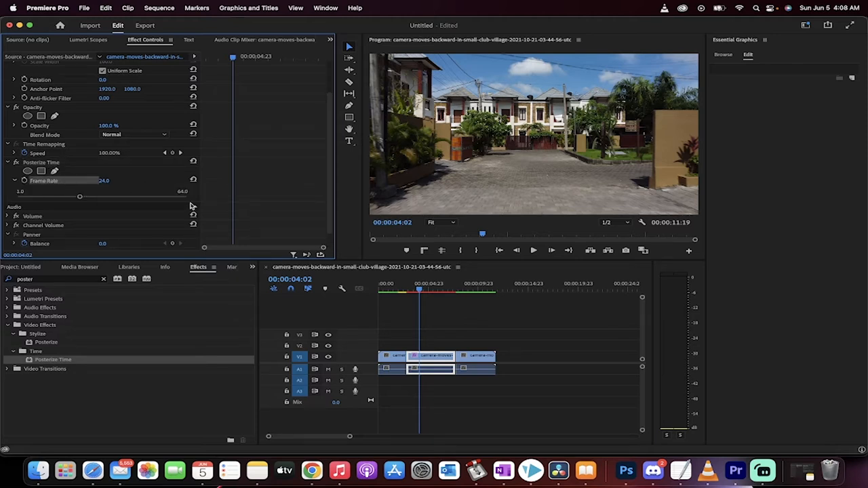
pyautogui.moveTo(276, 205)
pyautogui.write('2')
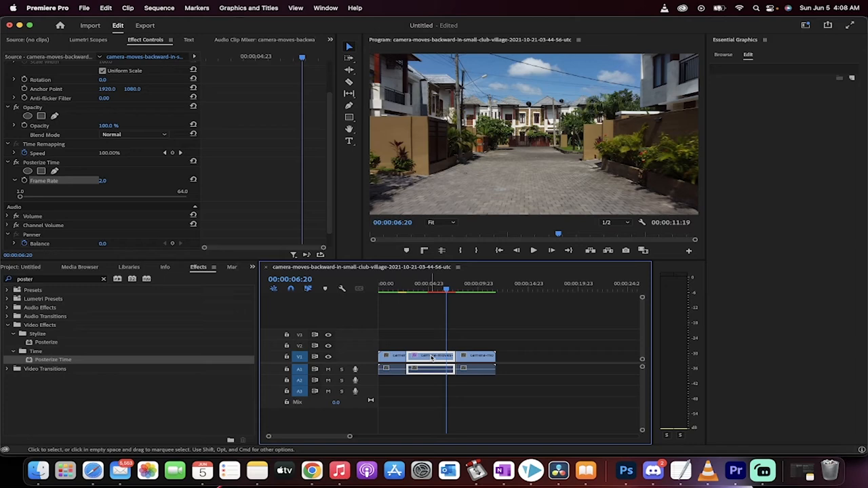
pyautogui.moveTo(431, 358)
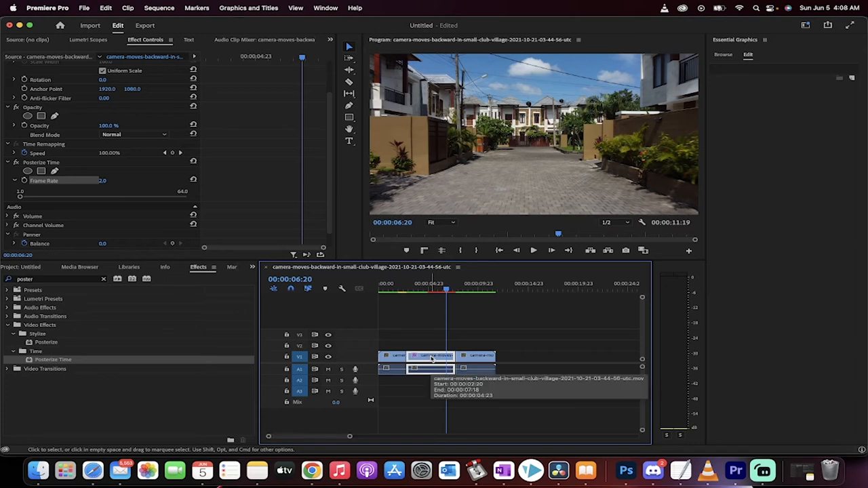
# Set the middle clip's Speed/Duration to 200%
pyautogui.rightClick(430, 368)
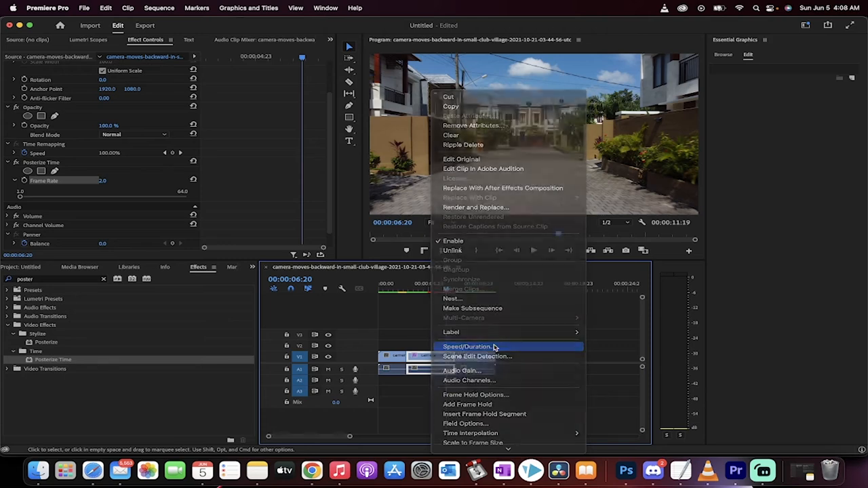
pyautogui.click(467, 347)
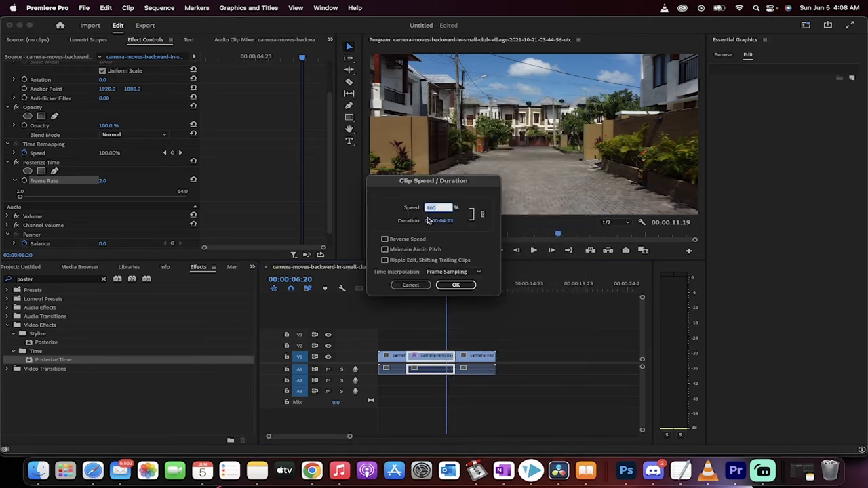
pyautogui.write('200')
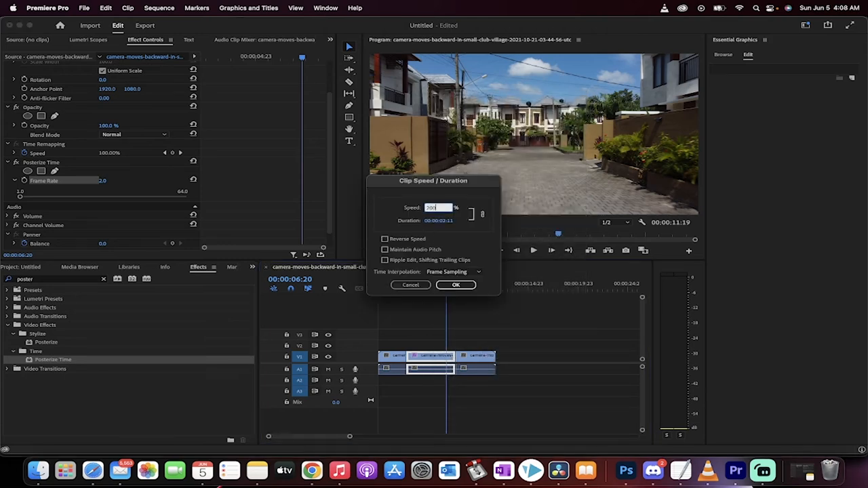
pyautogui.click(455, 284)
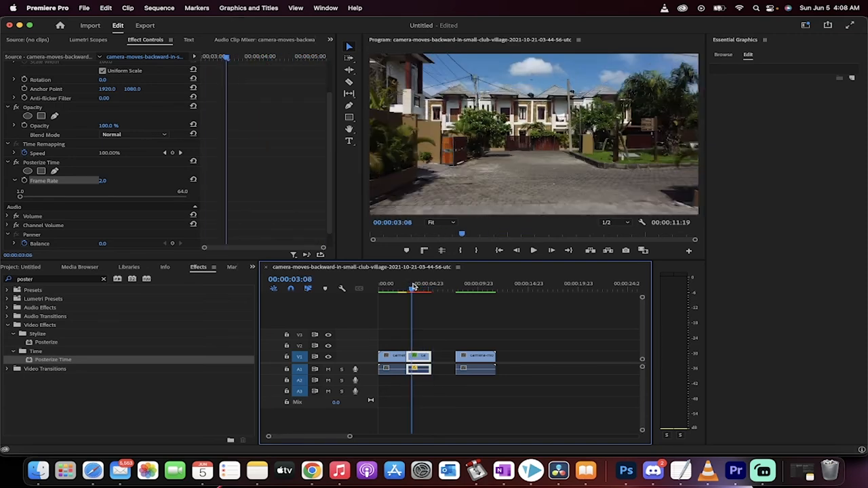
# Render sequence previews In to Out and move the playhead back to review
pyautogui.click(159, 8)
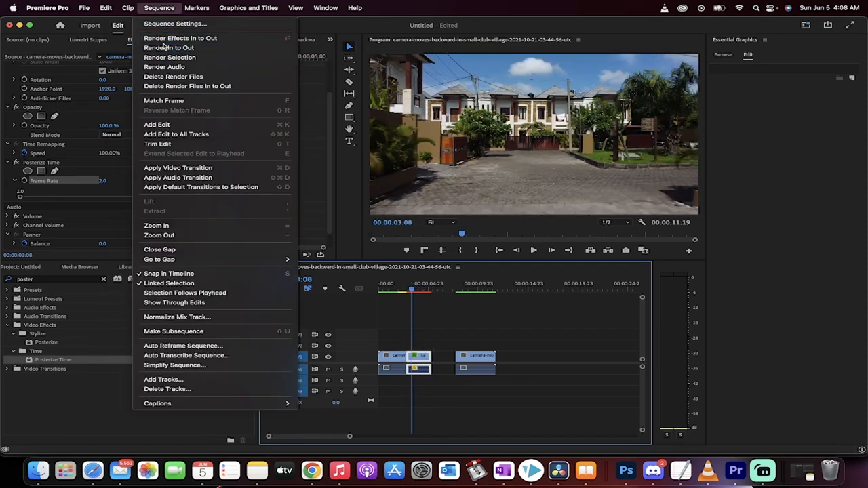
pyautogui.click(169, 47)
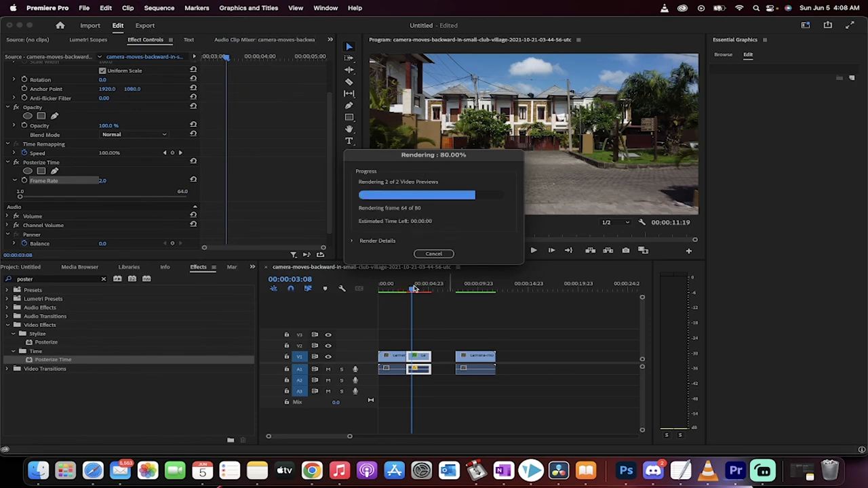
pyautogui.click(434, 253)
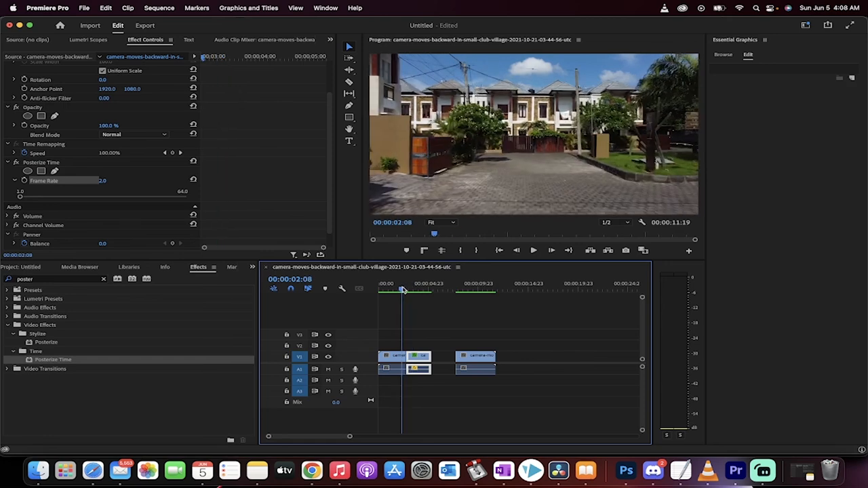